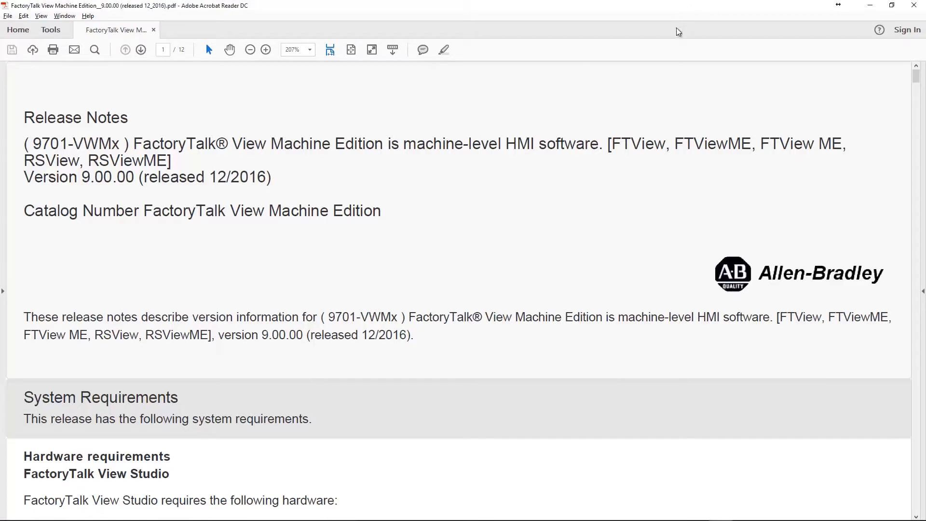
mouse_move(634, 375)
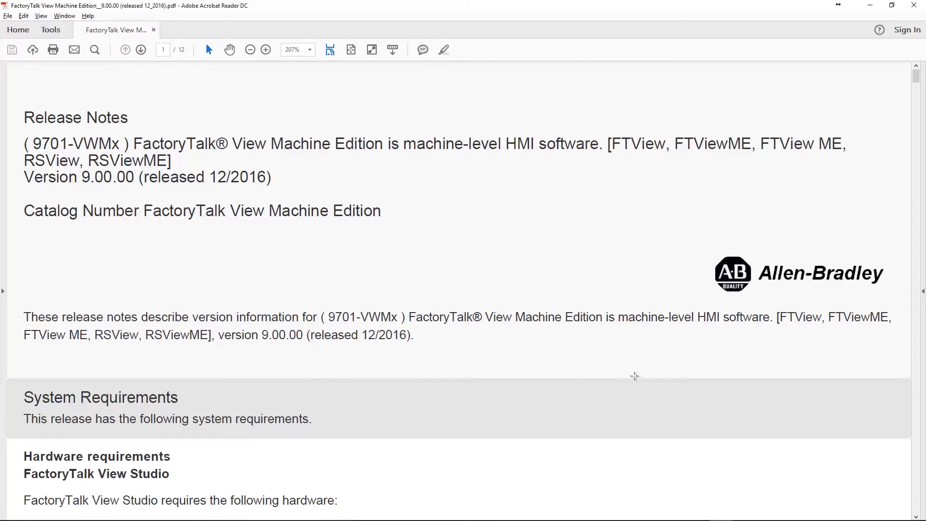
scroll("down", 3)
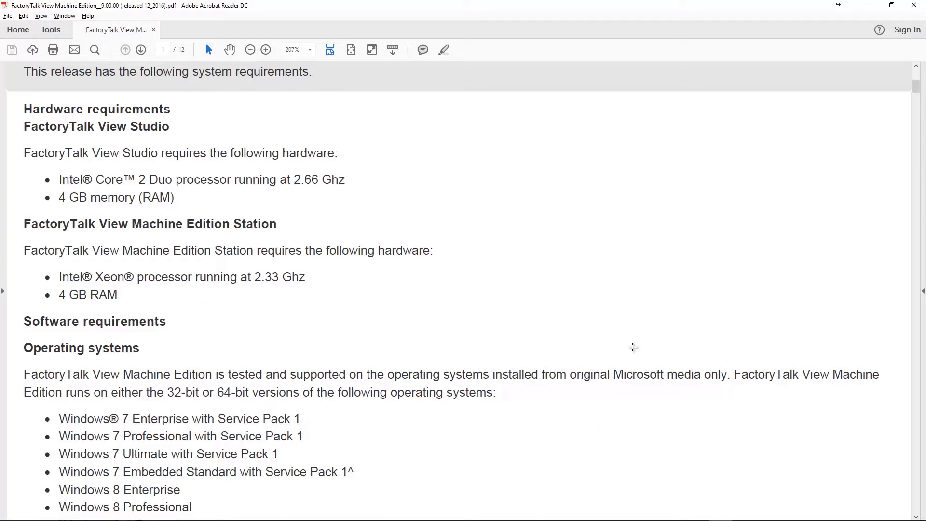
scroll("down", 3)
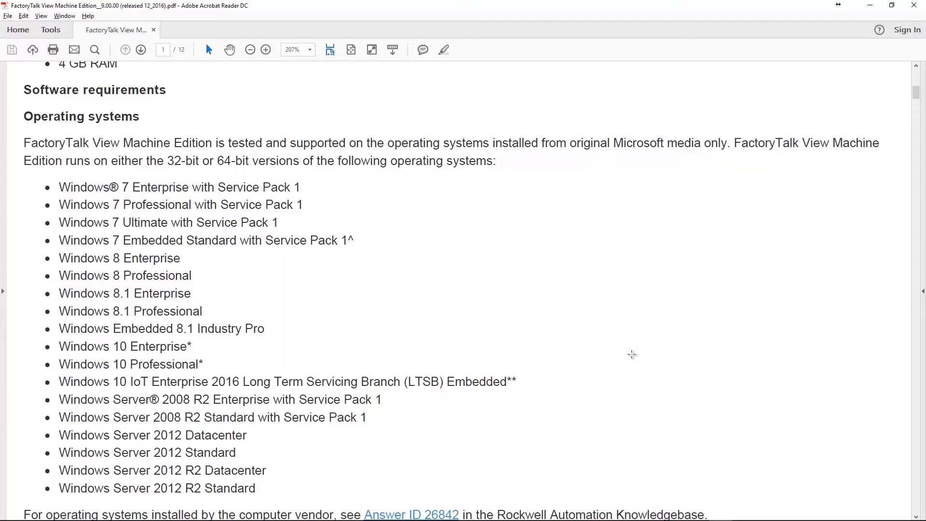
scroll("down", 3)
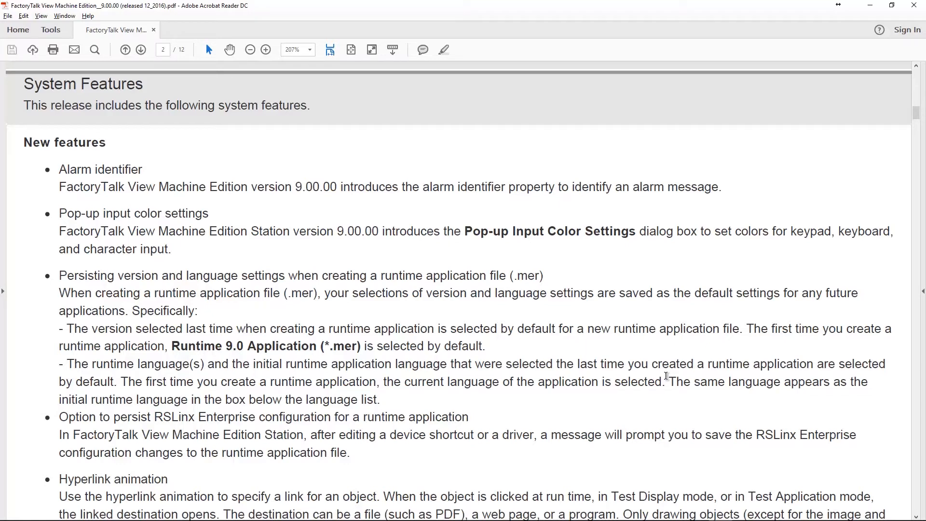
scroll("down", 3)
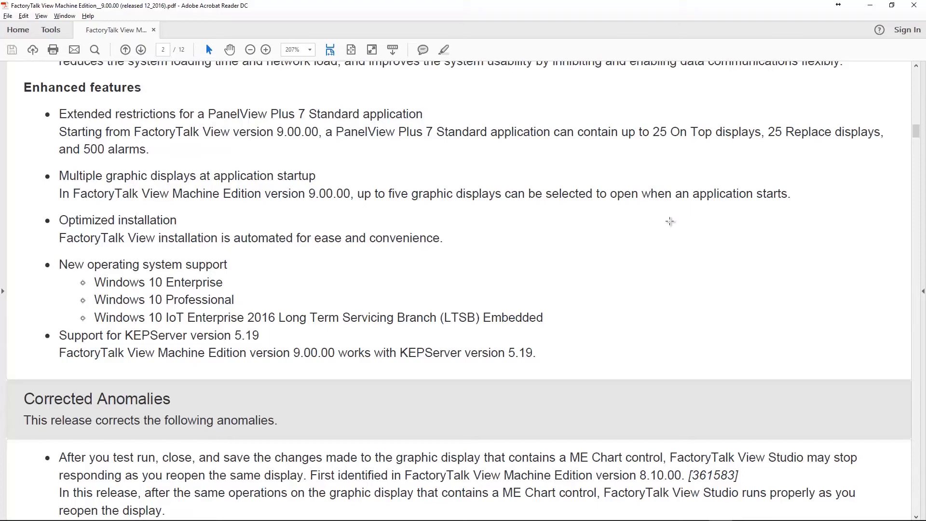
scroll("down", 3)
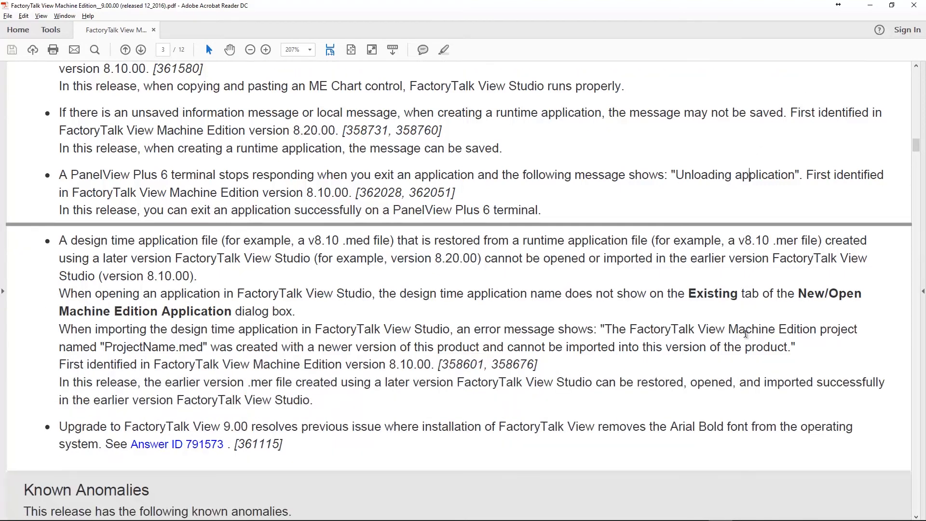
scroll("down", 3)
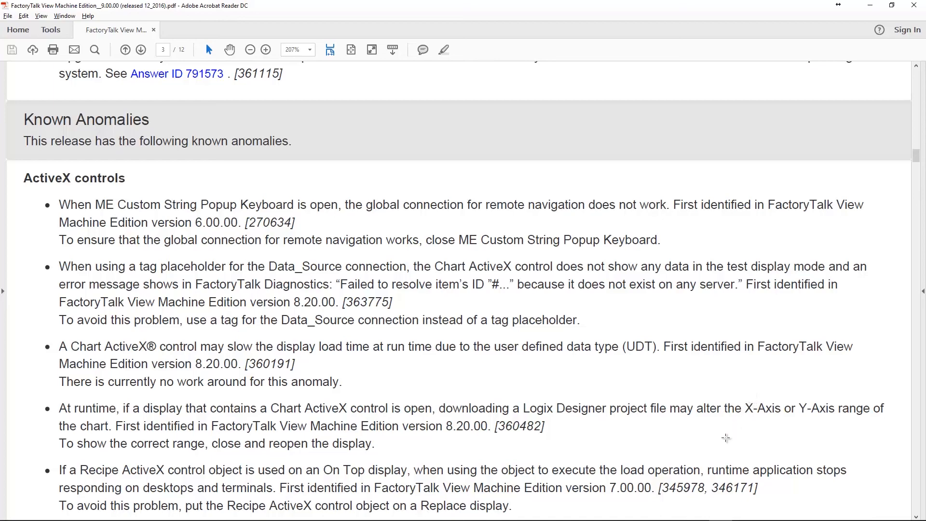
scroll("down", 3)
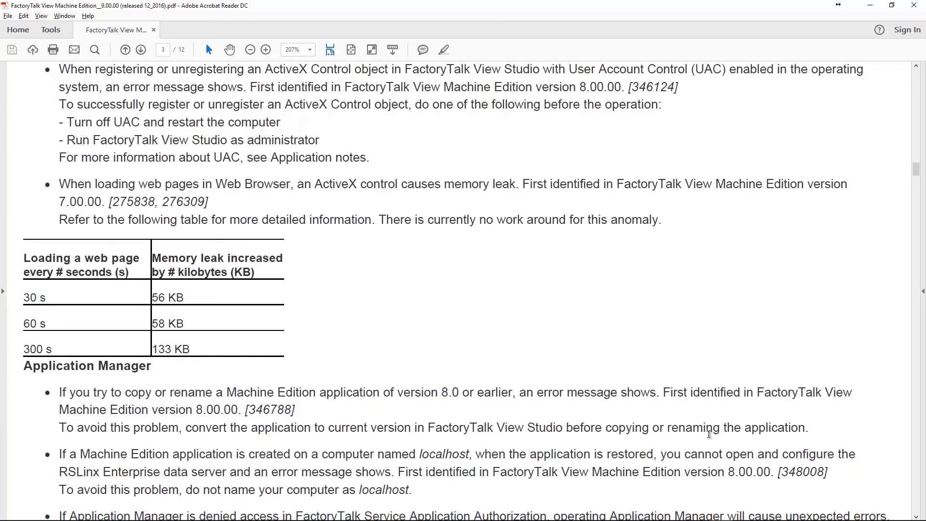